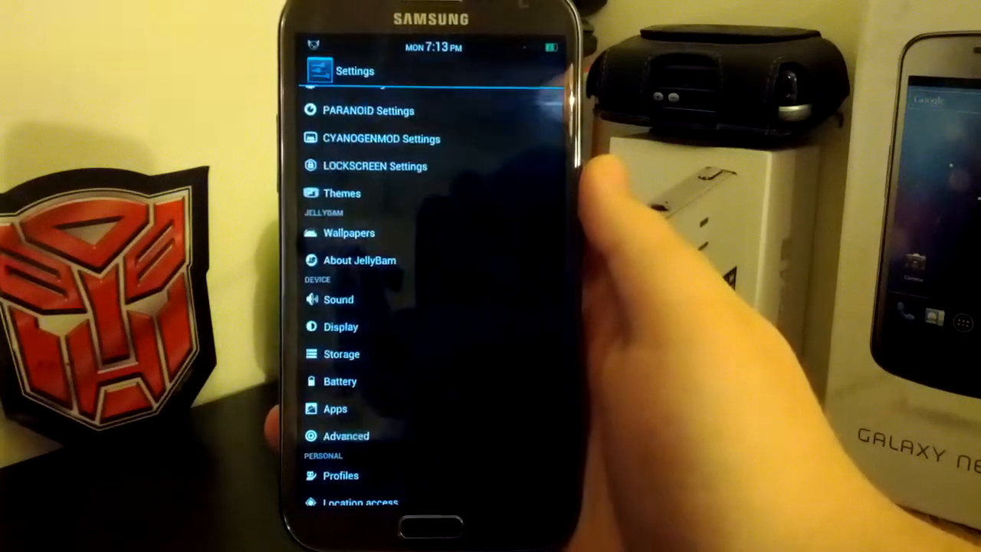
# - Browse the main Settings list and scroll through one of its menus
pyautogui.scroll(-3)
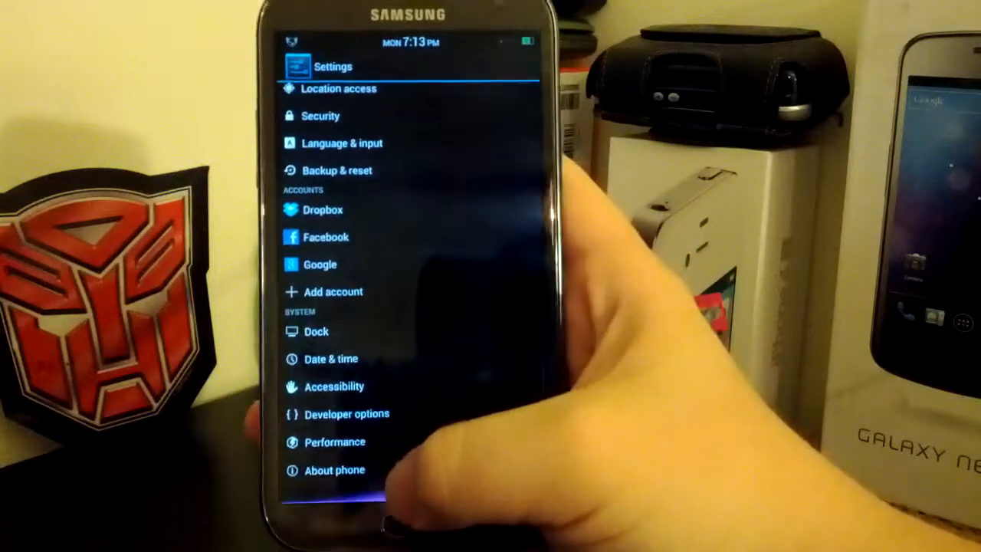
pyautogui.click(335, 469)
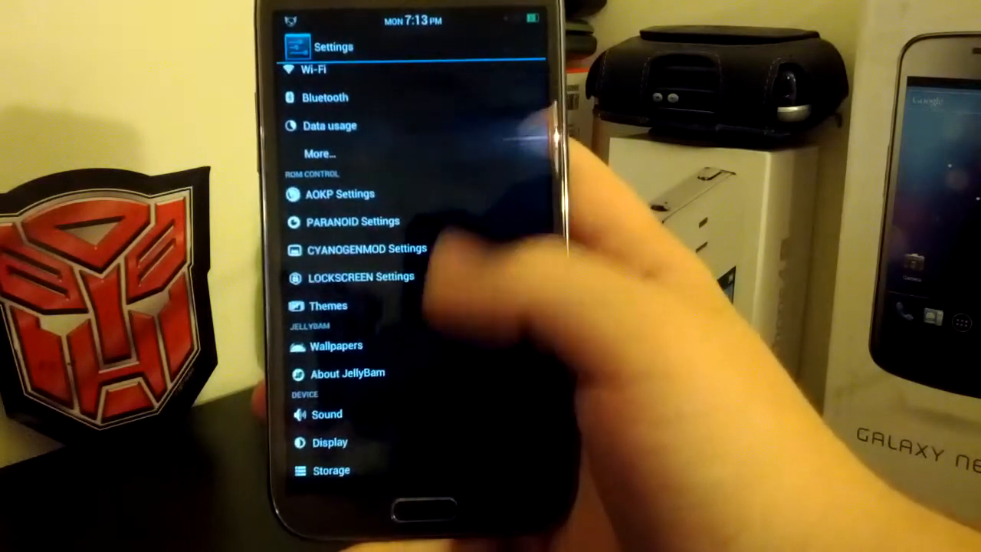
pyautogui.scroll(-3)
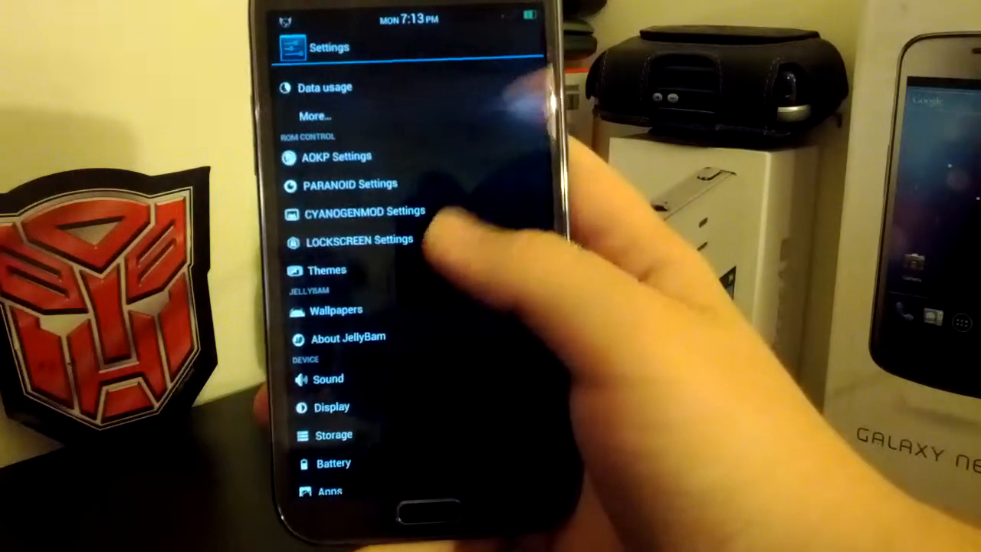
pyautogui.scroll(-3)
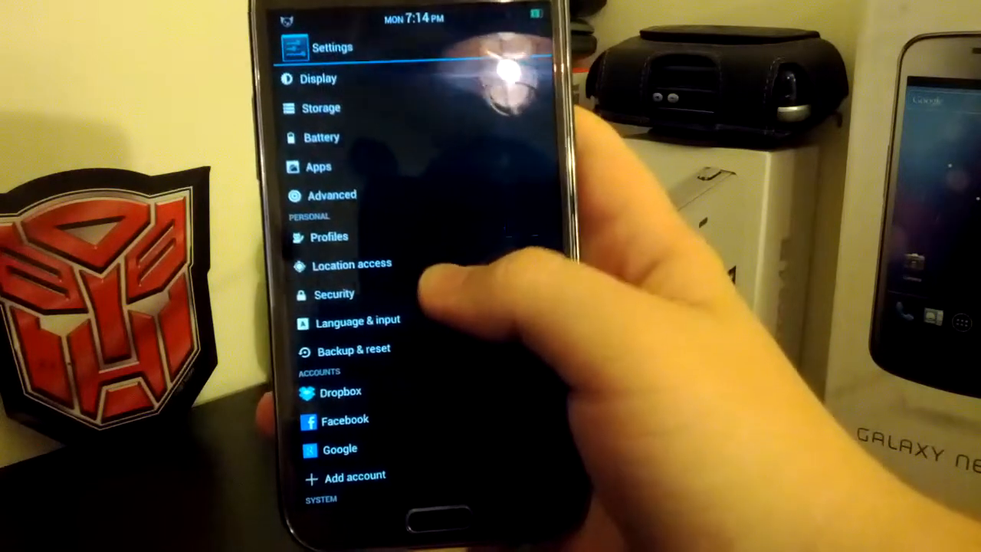
# - View the available screen lock types in Security, then return to the Settings list
pyautogui.click(334, 294)
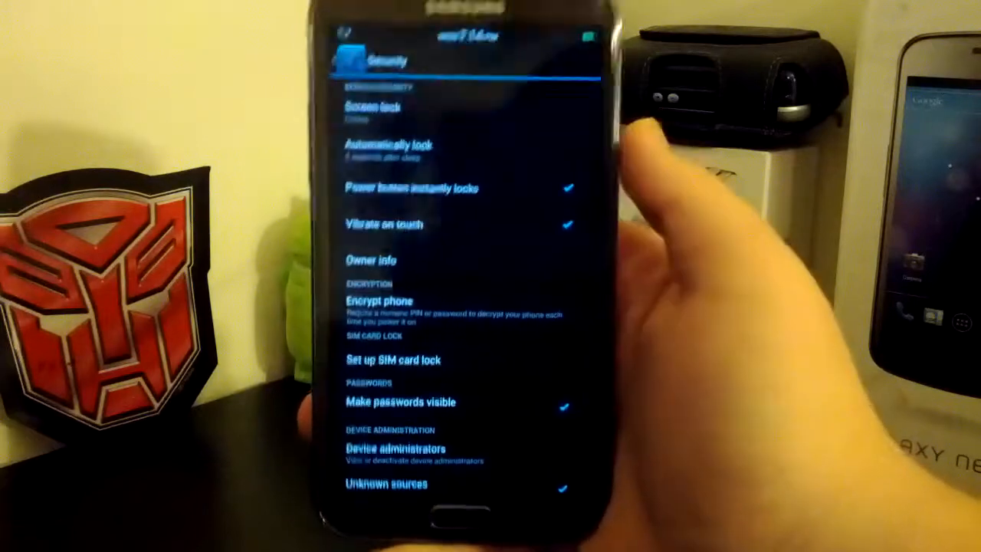
pyautogui.click(371, 108)
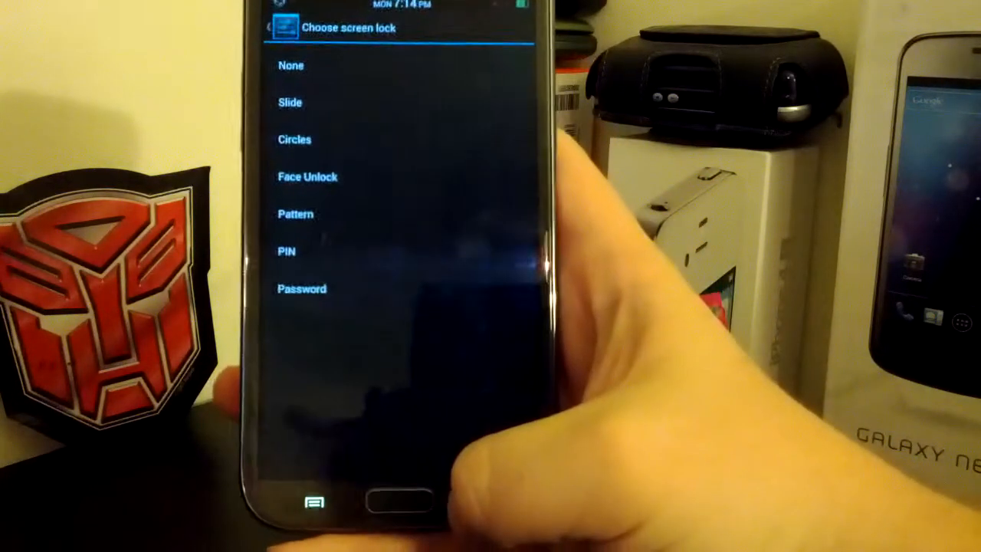
pyautogui.click(519, 493)
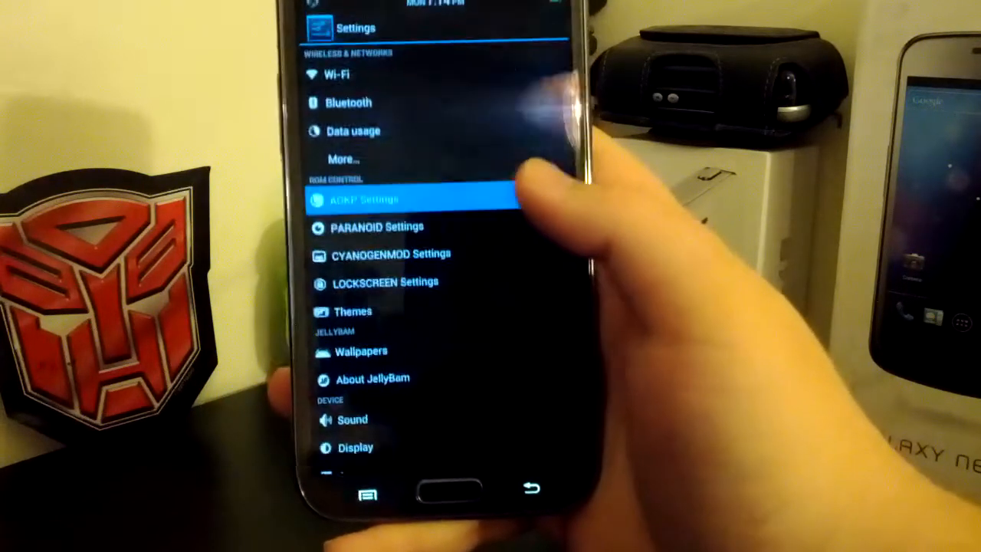
# - Go into AOKP ROM Control and scroll through its Lockscreen Options
pyautogui.click(375, 199)
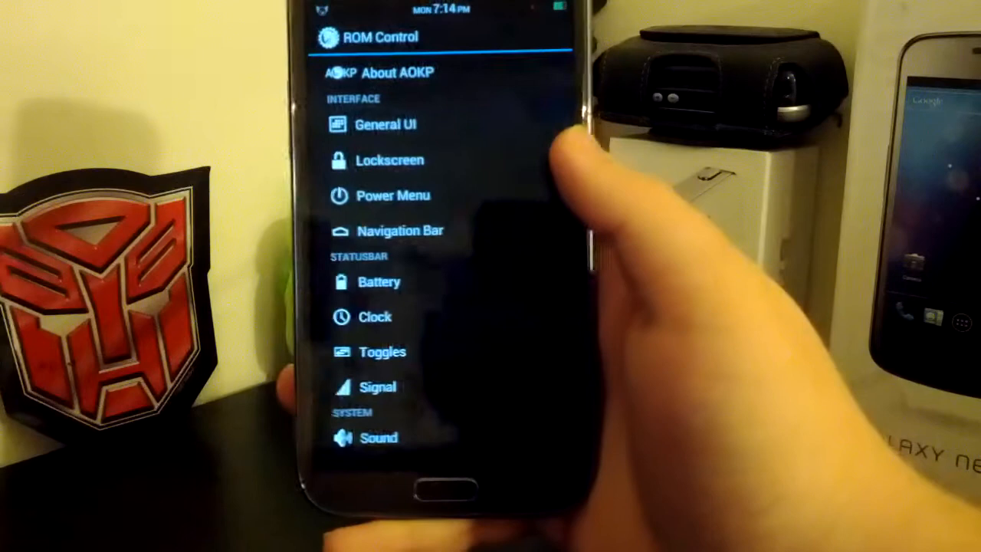
pyautogui.click(390, 161)
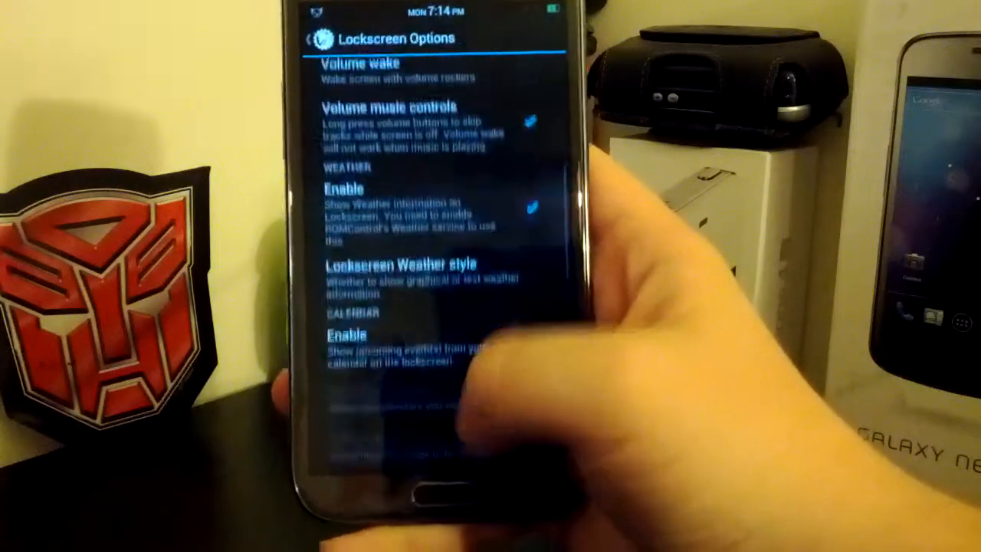
pyautogui.scroll(-3)
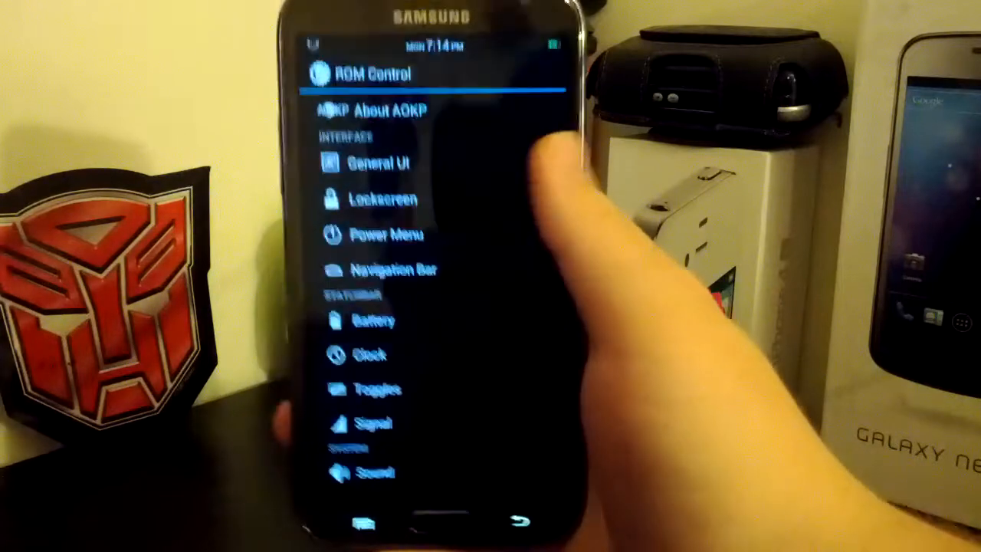
pyautogui.click(377, 162)
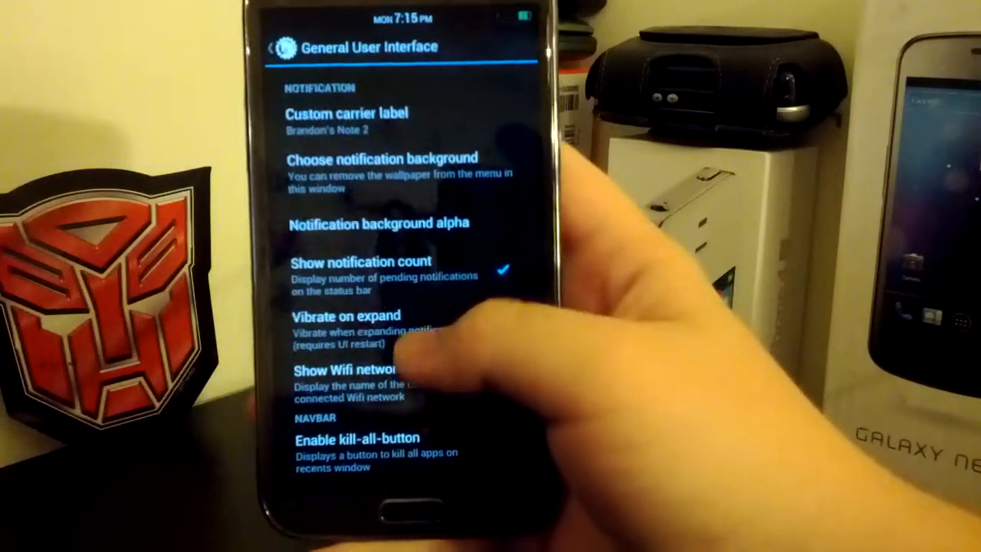
pyautogui.scroll(-3)
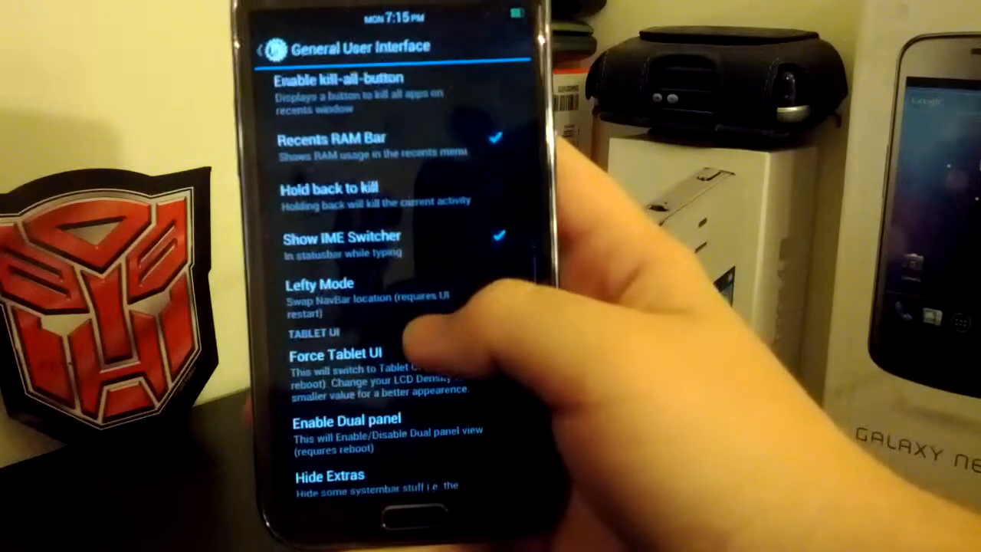
pyautogui.scroll(-3)
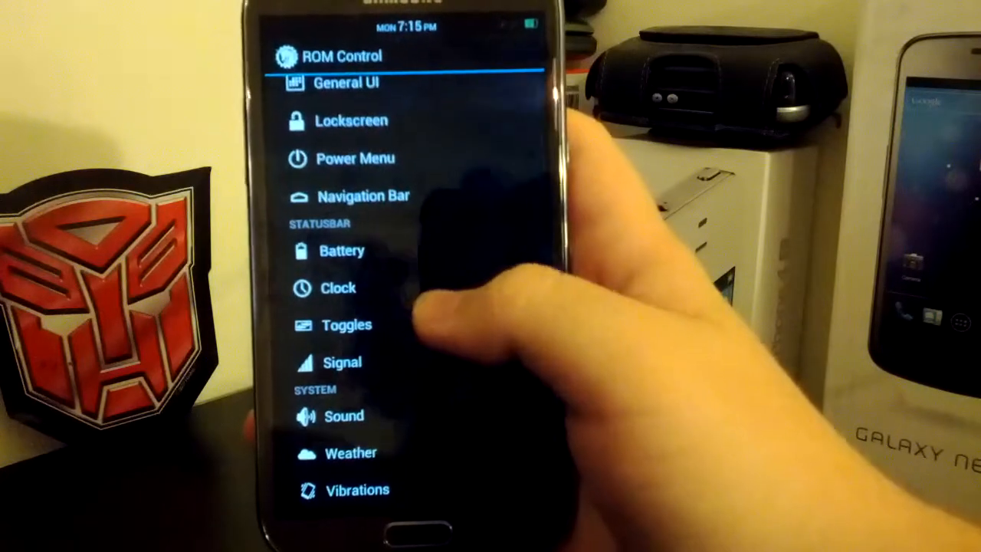
# - Scroll the ROM Control list down to its system and tools sections
pyautogui.scroll(-3)
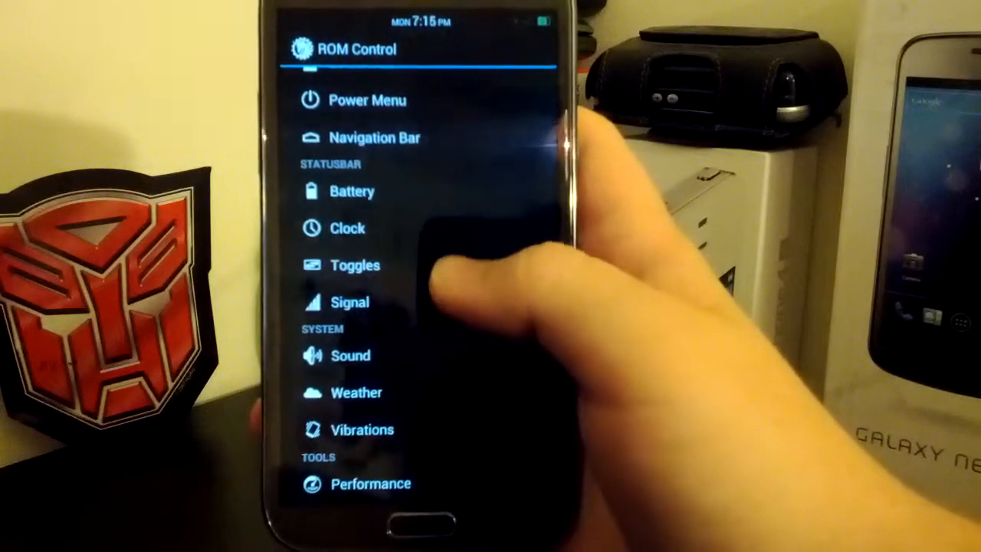
pyautogui.scroll(-3)
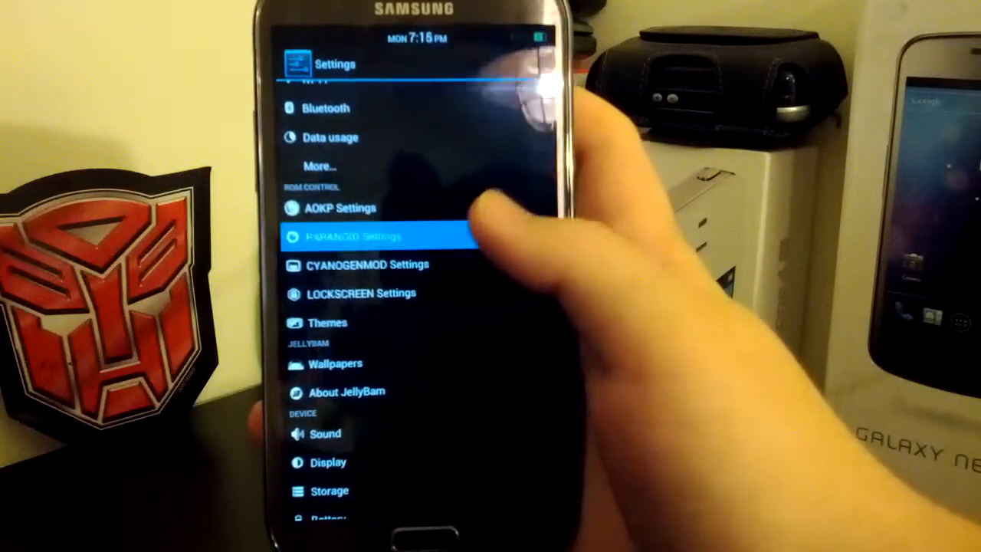
pyautogui.click(352, 236)
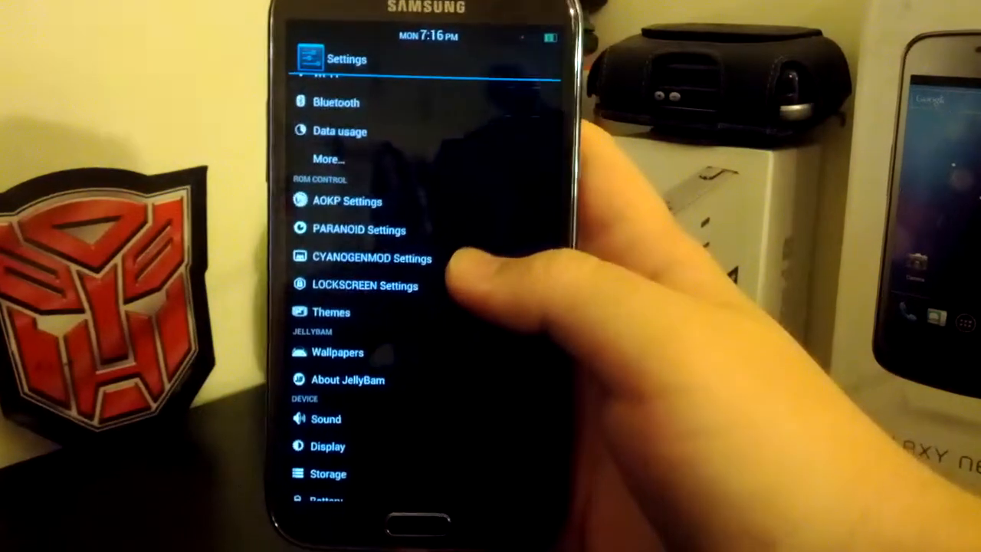
pyautogui.click(371, 257)
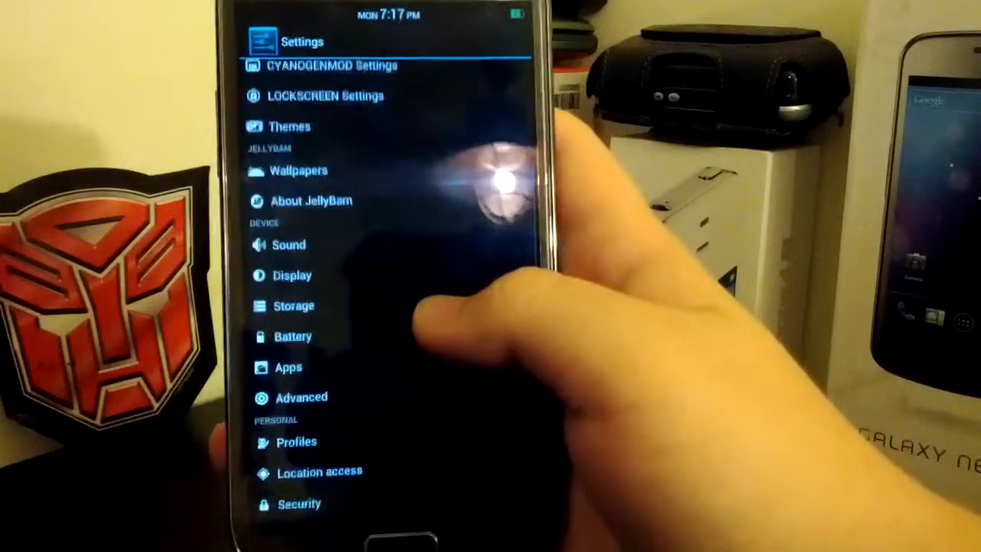
# - Scroll Settings to the accounts and system sections, then swipe pages in the app drawer
pyautogui.click(288, 245)
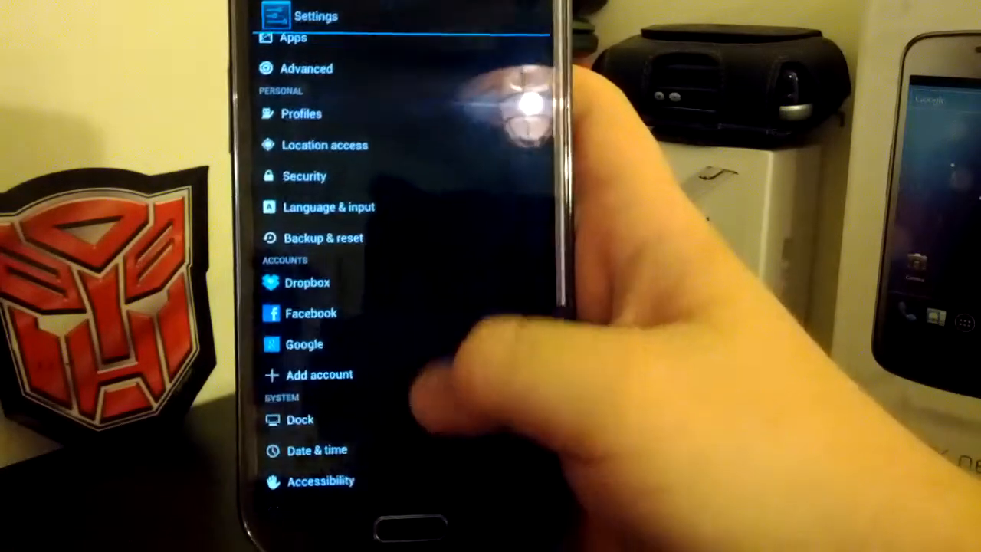
pyautogui.scroll(-3)
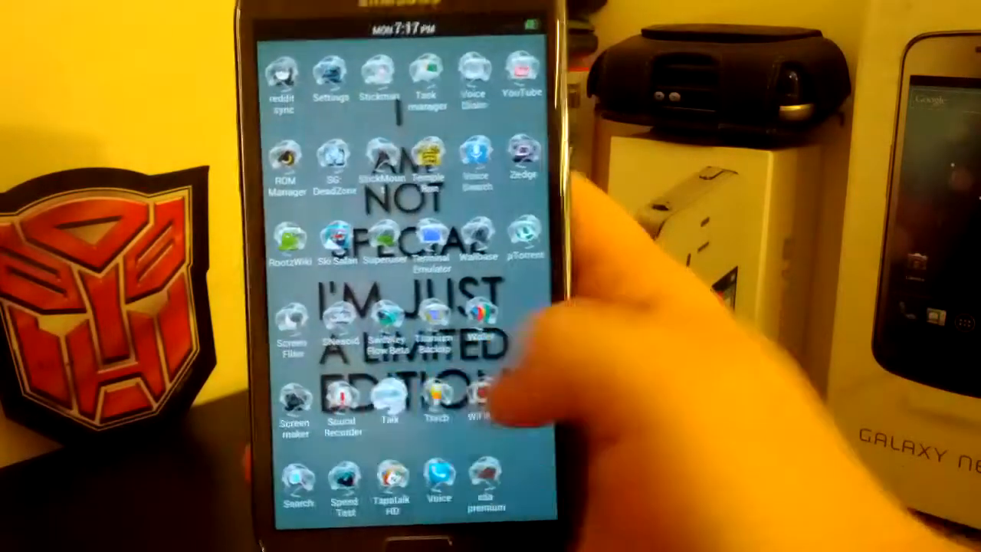
pyautogui.hscroll(-3)
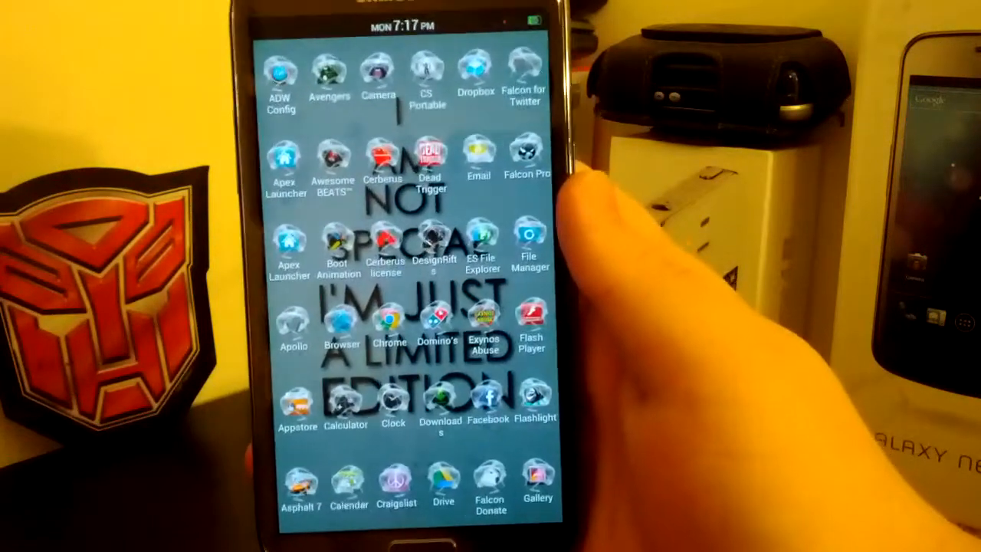